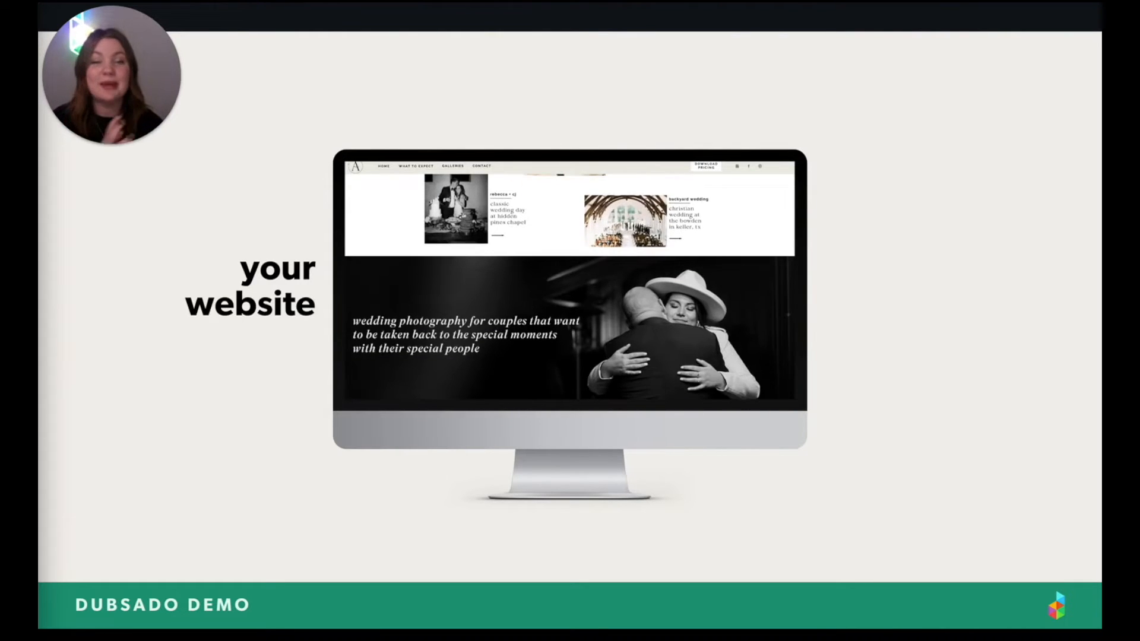
Preview the Coaching Contract and add it to the project
scroll("down", 3)
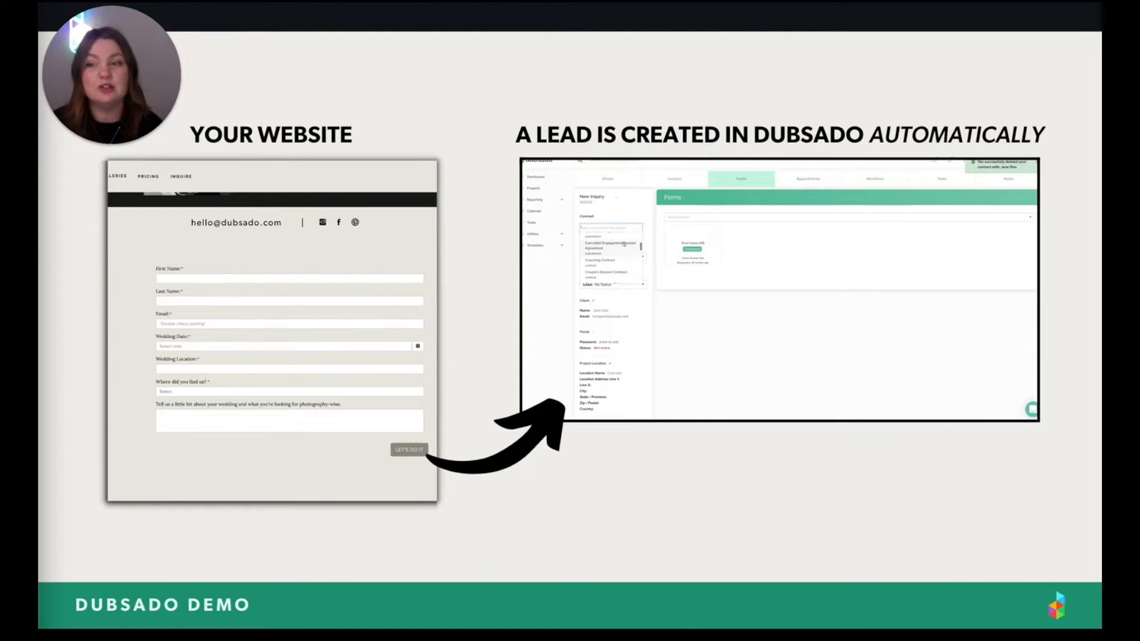
left_click(599, 259)
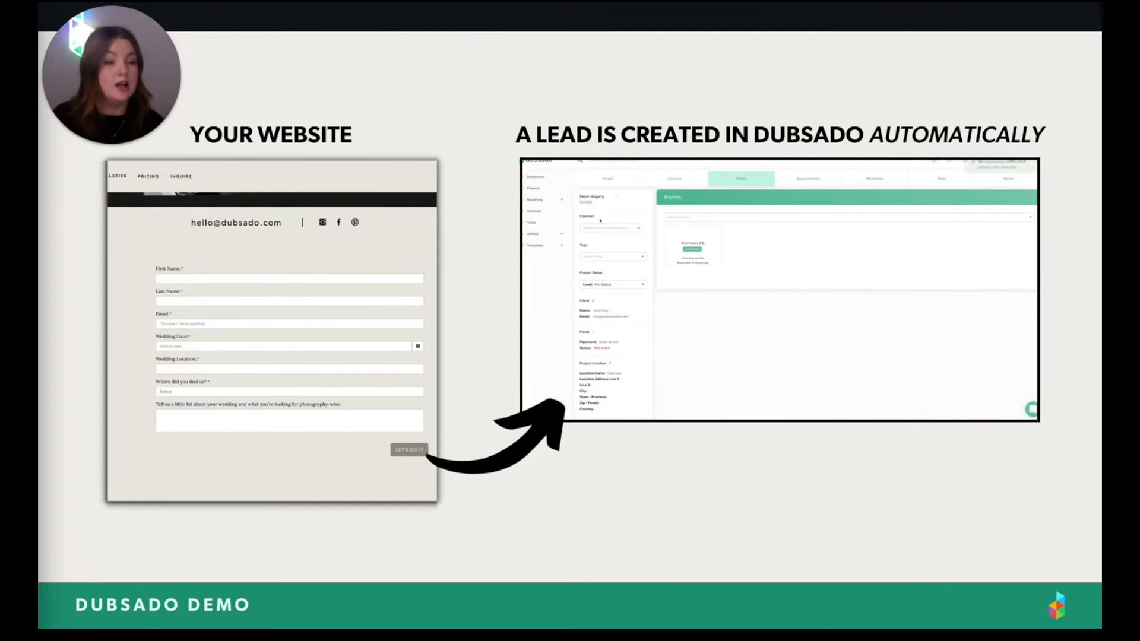
left_click(609, 228)
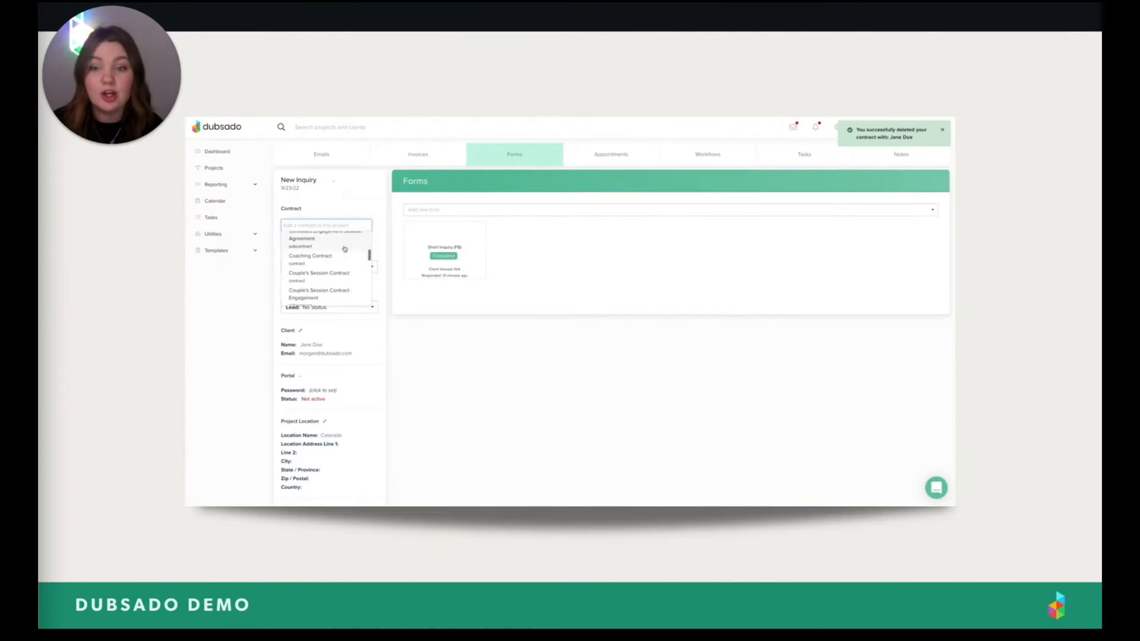
left_click(310, 255)
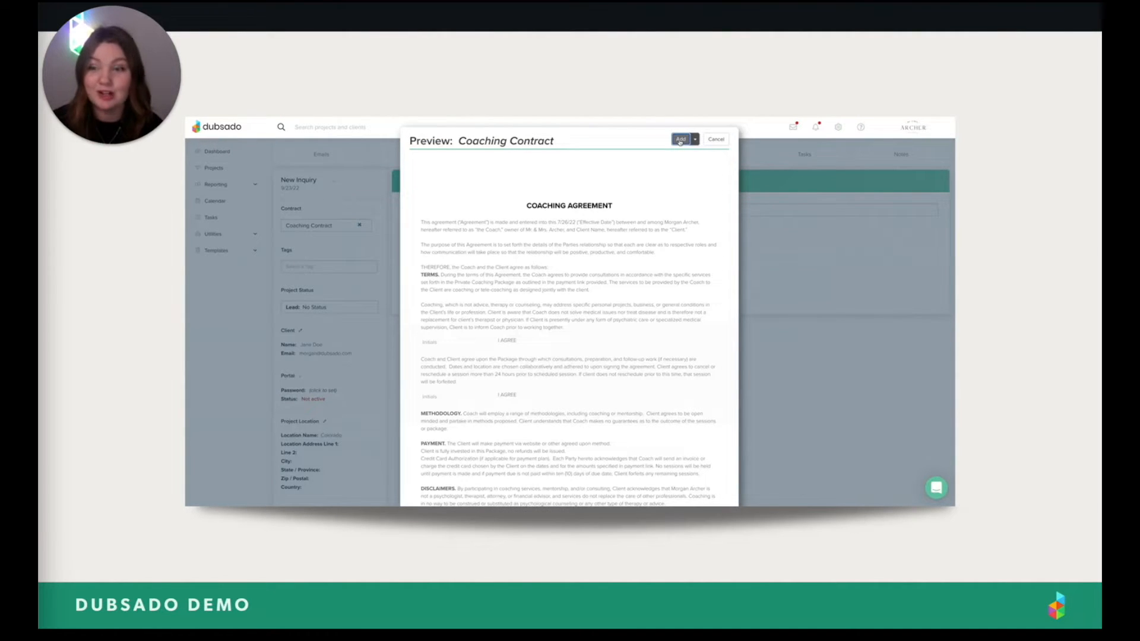
left_click(680, 139)
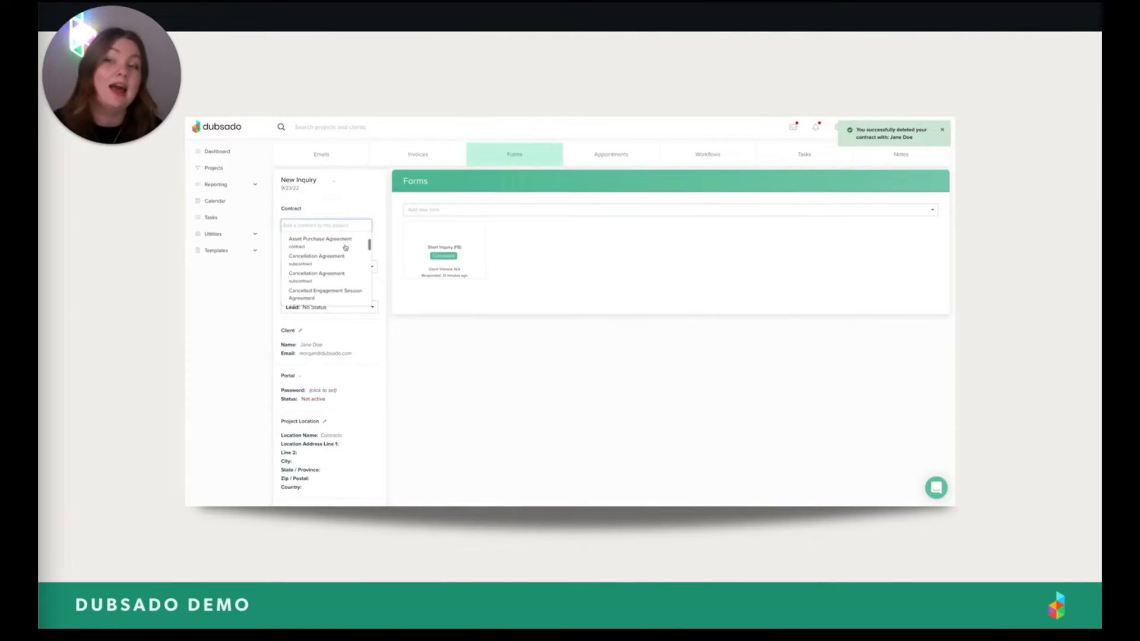
Add the Collection 2 package's line items to the New Inquiry invoice
left_click(418, 153)
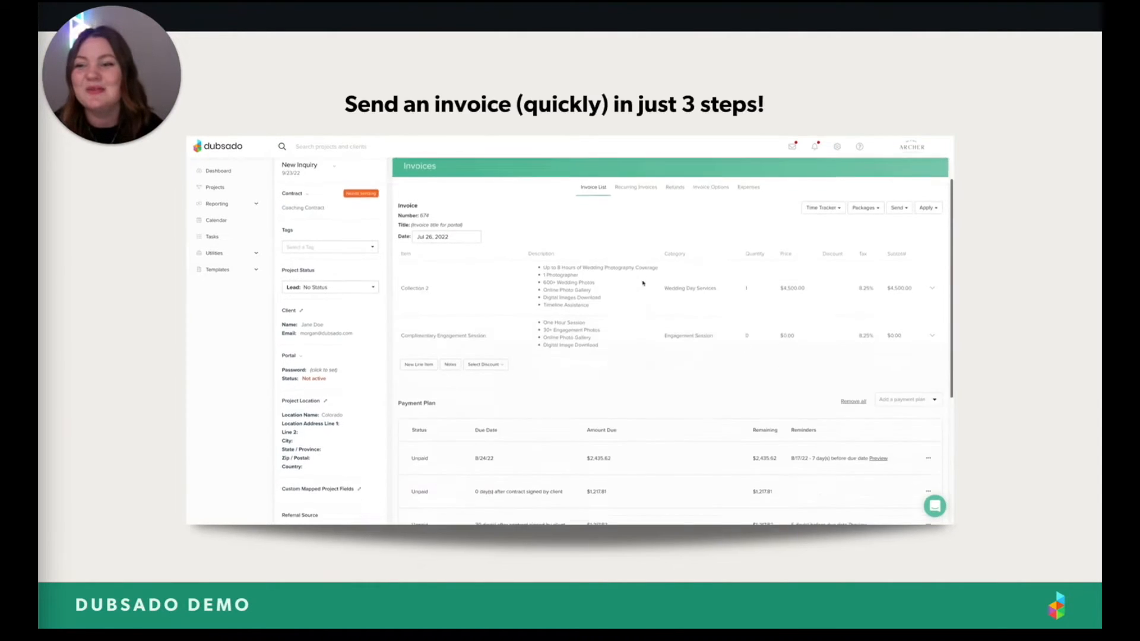
scroll("down", 3)
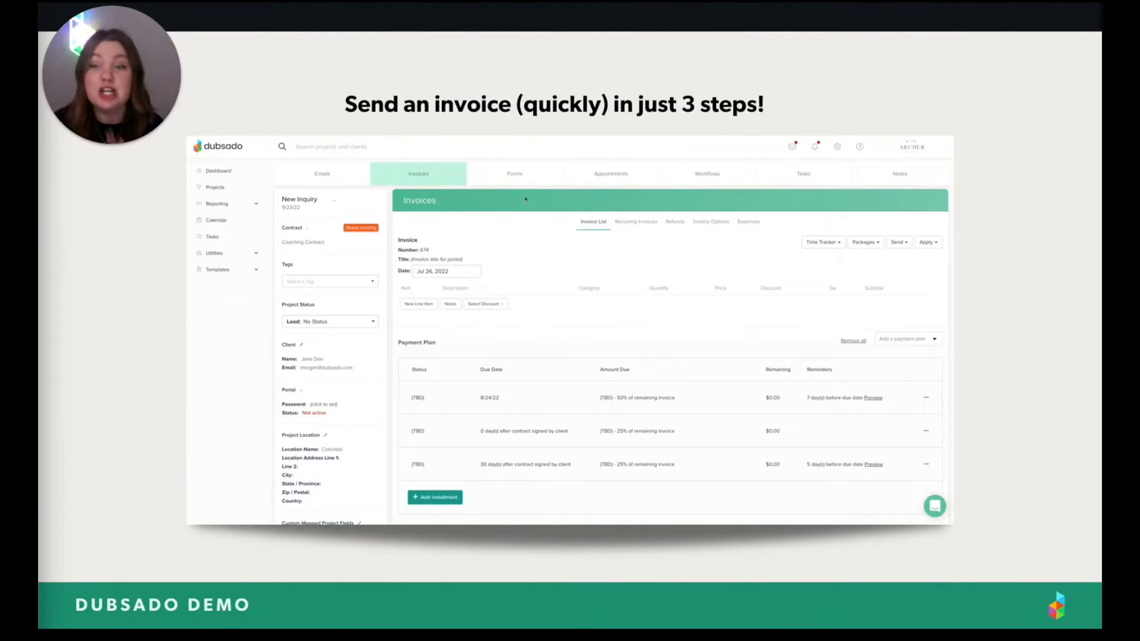
left_click(865, 242)
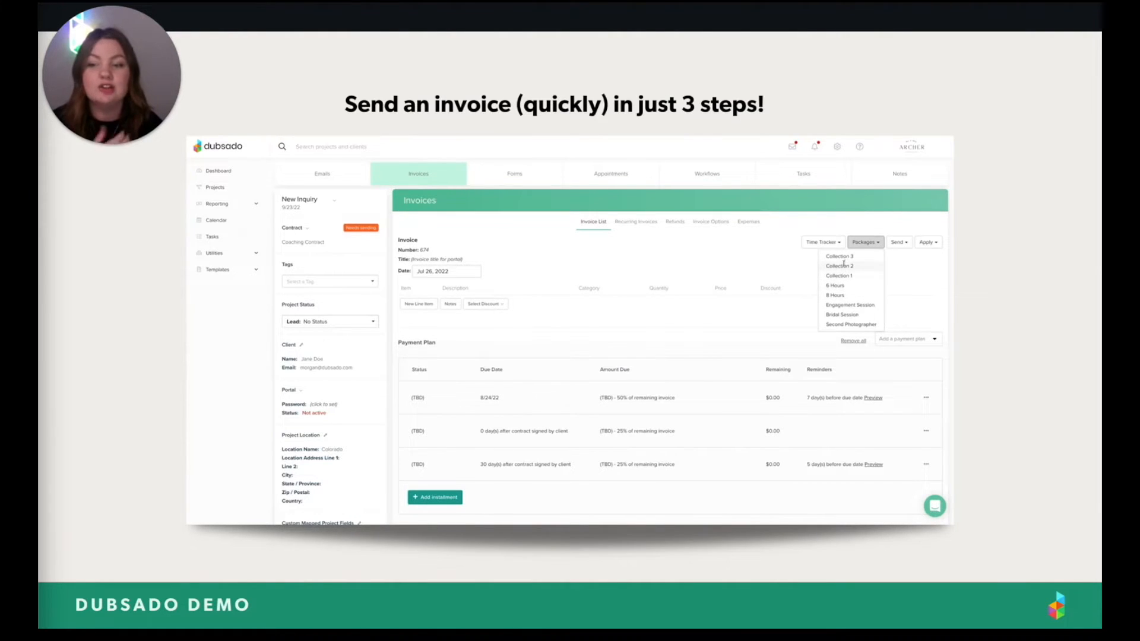
left_click(839, 266)
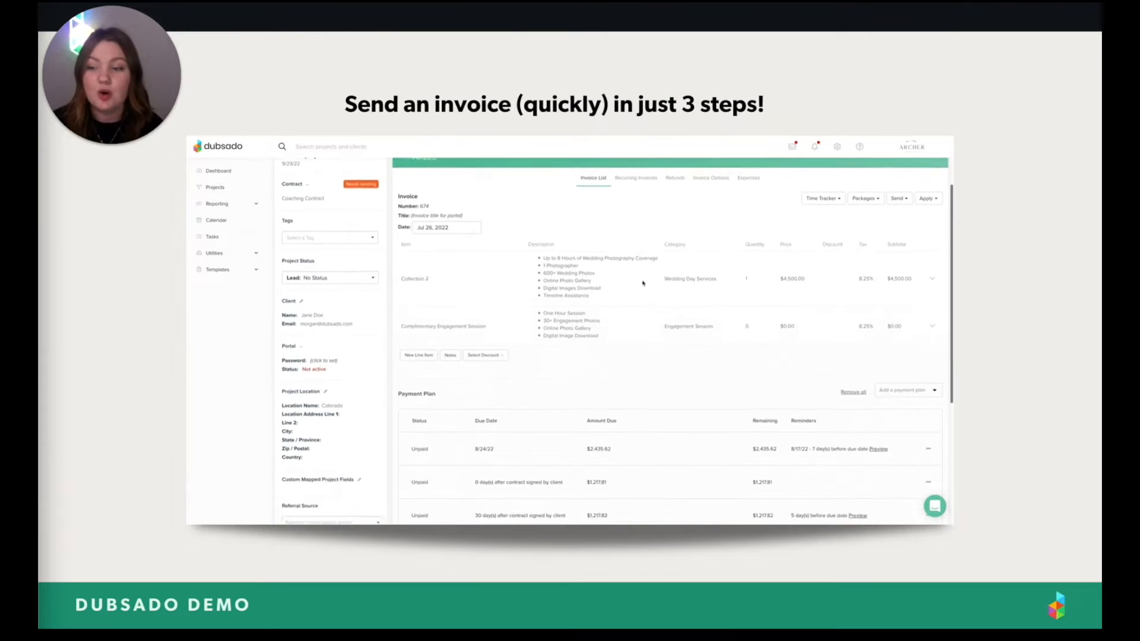
scroll("down", 3)
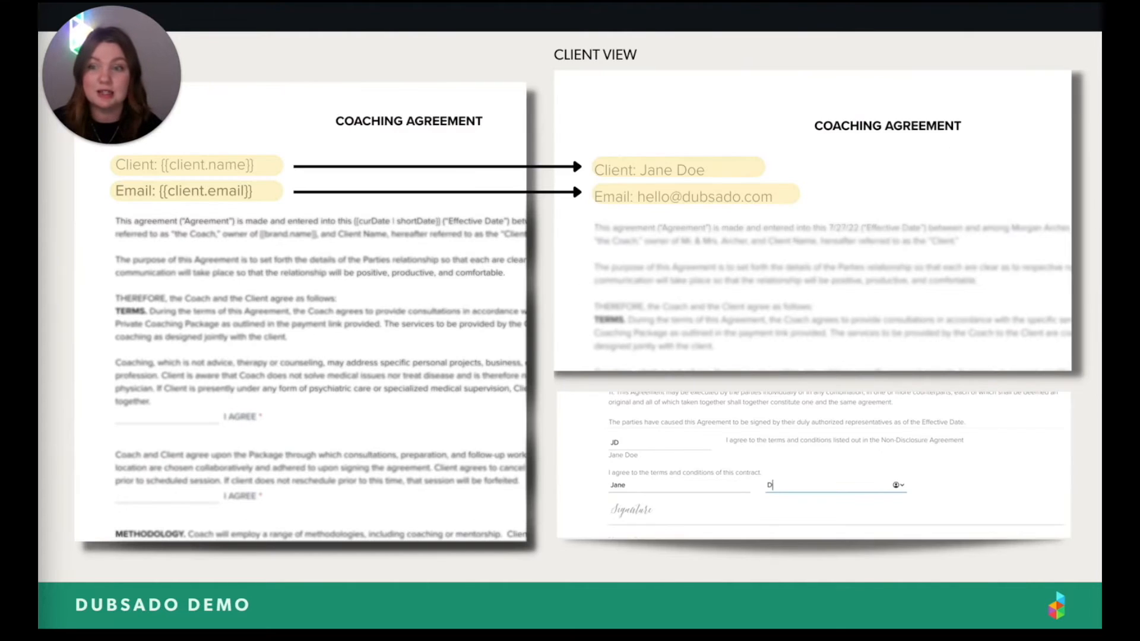
Show {{client.name}} and {{client.email}} rendered as the client's real details, e.g. 'Doe'
type("Doe")
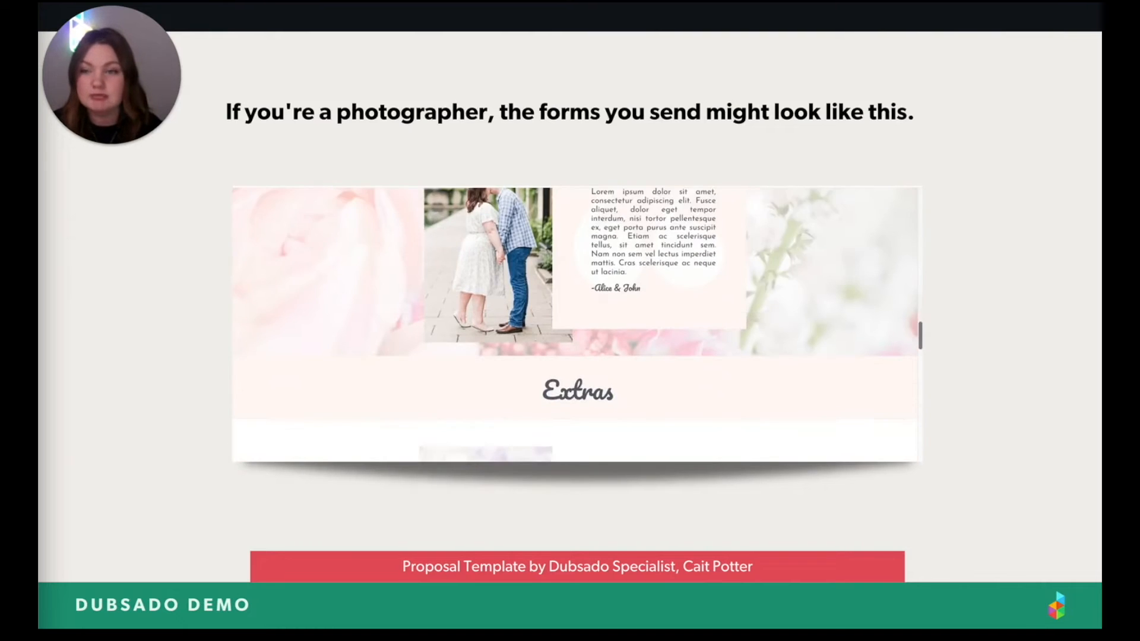
Scroll the photographer proposal past Extras and Legacy Album to FAQ and Next Steps
scroll("down", 3)
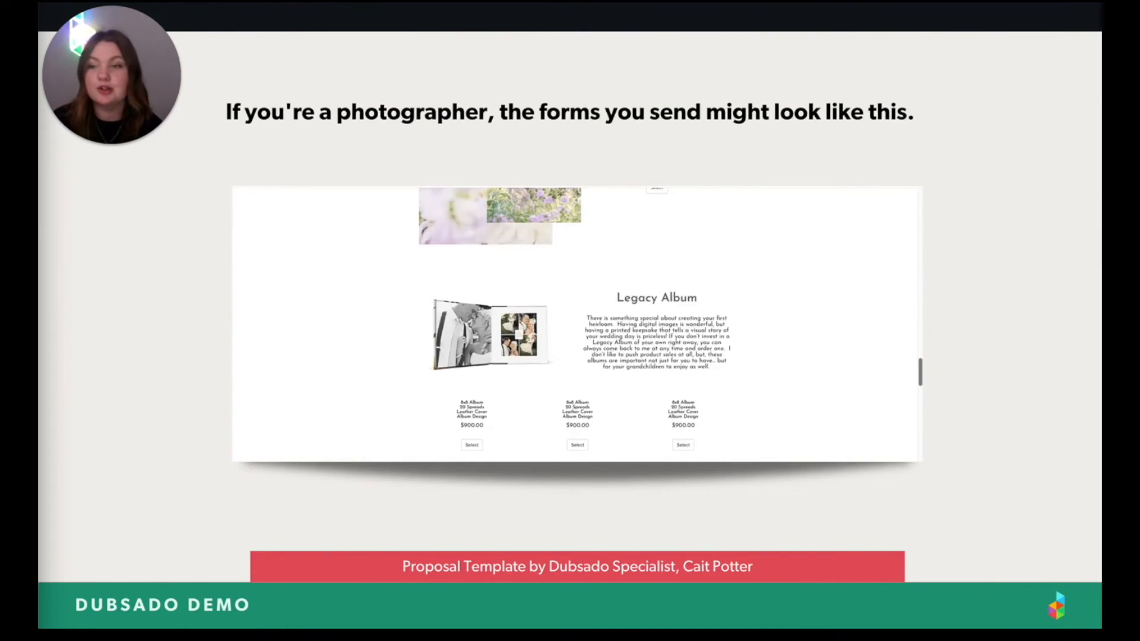
scroll("down", 3)
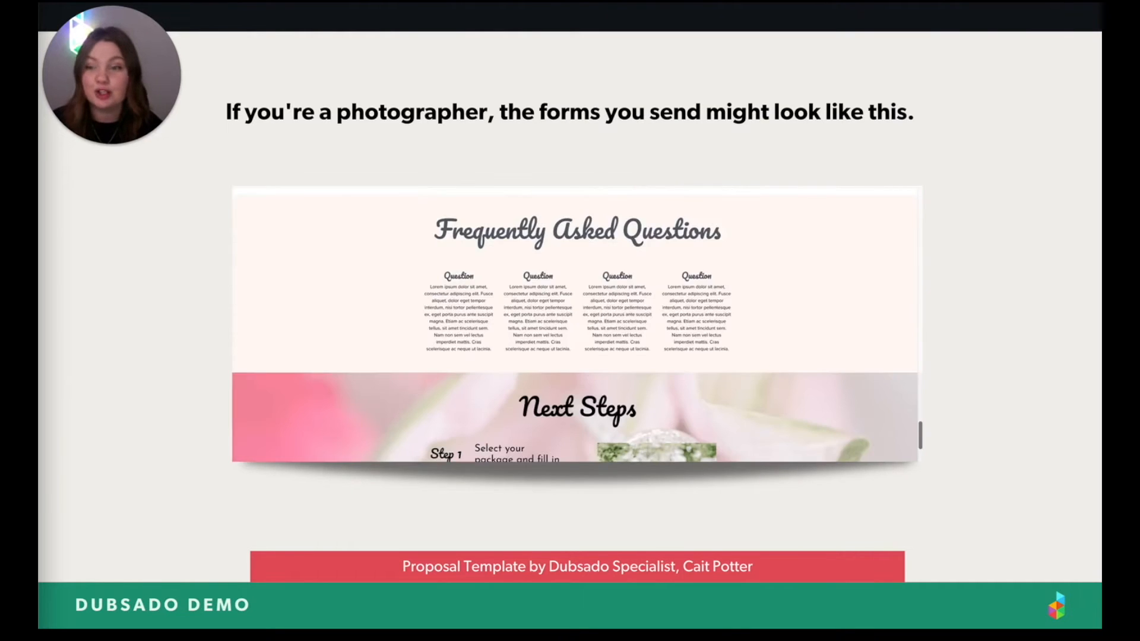
scroll("down", 3)
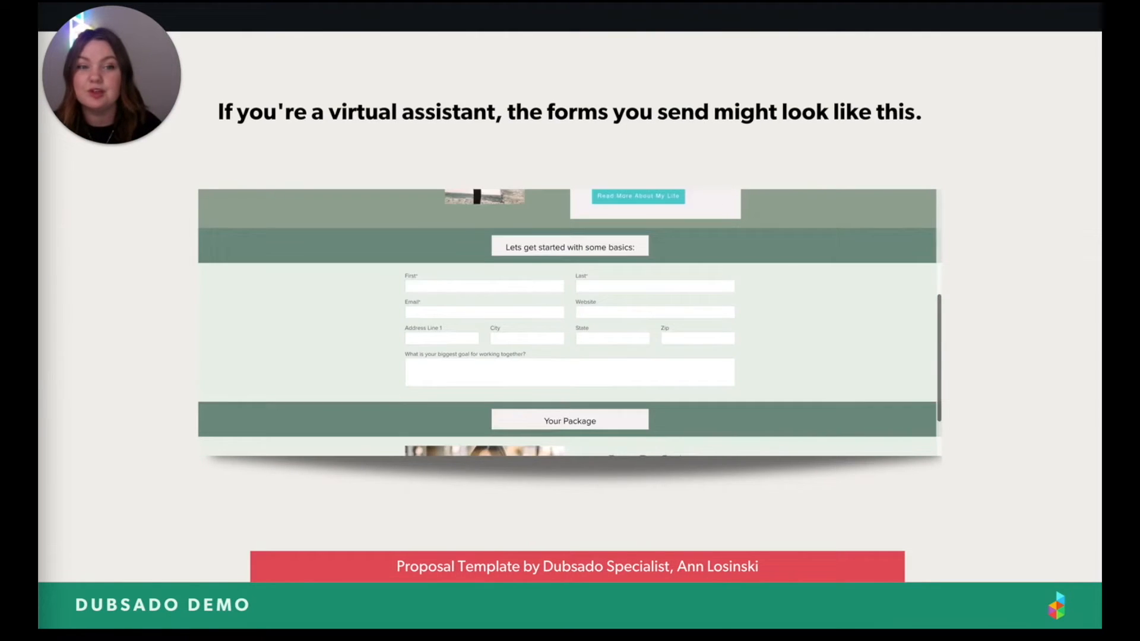
scroll("down", 3)
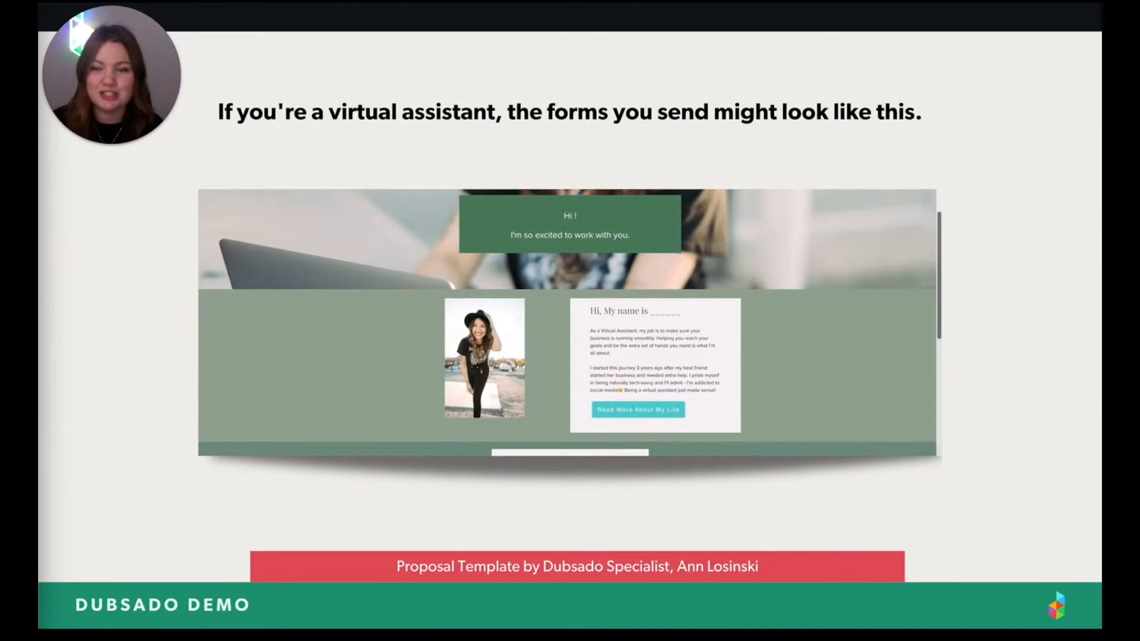
scroll("down", 3)
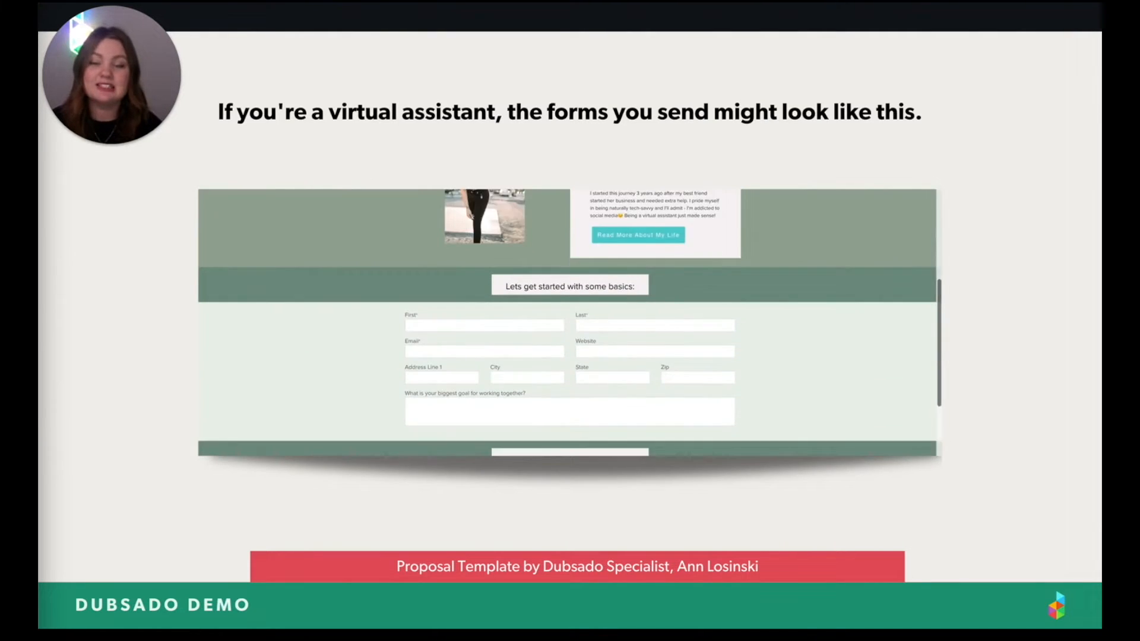
scroll("down", 3)
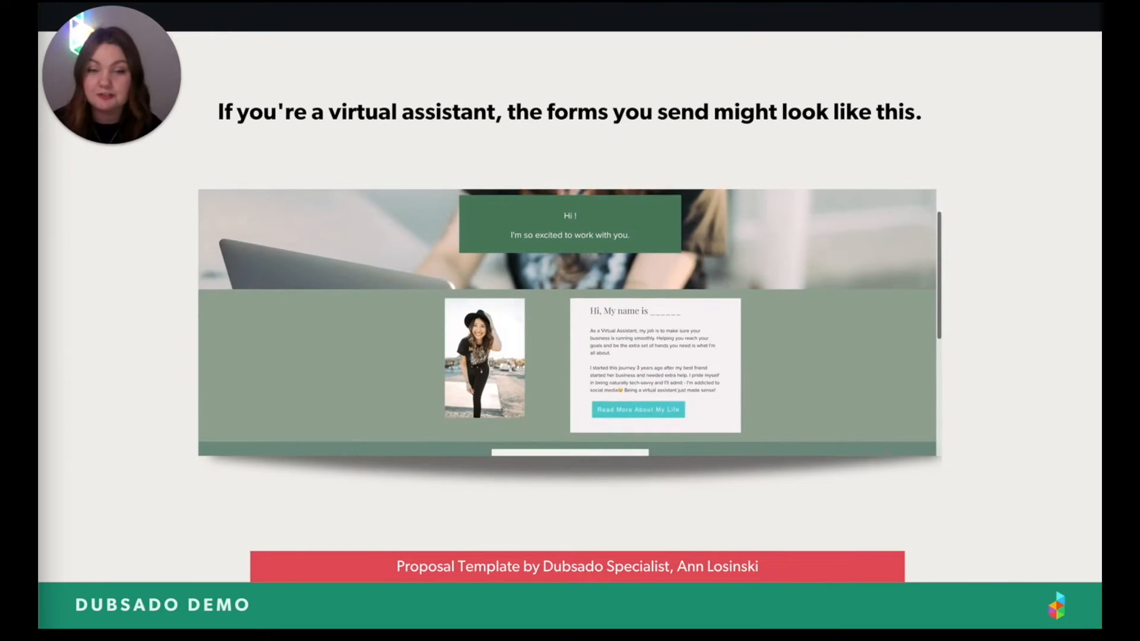
scroll("down", 3)
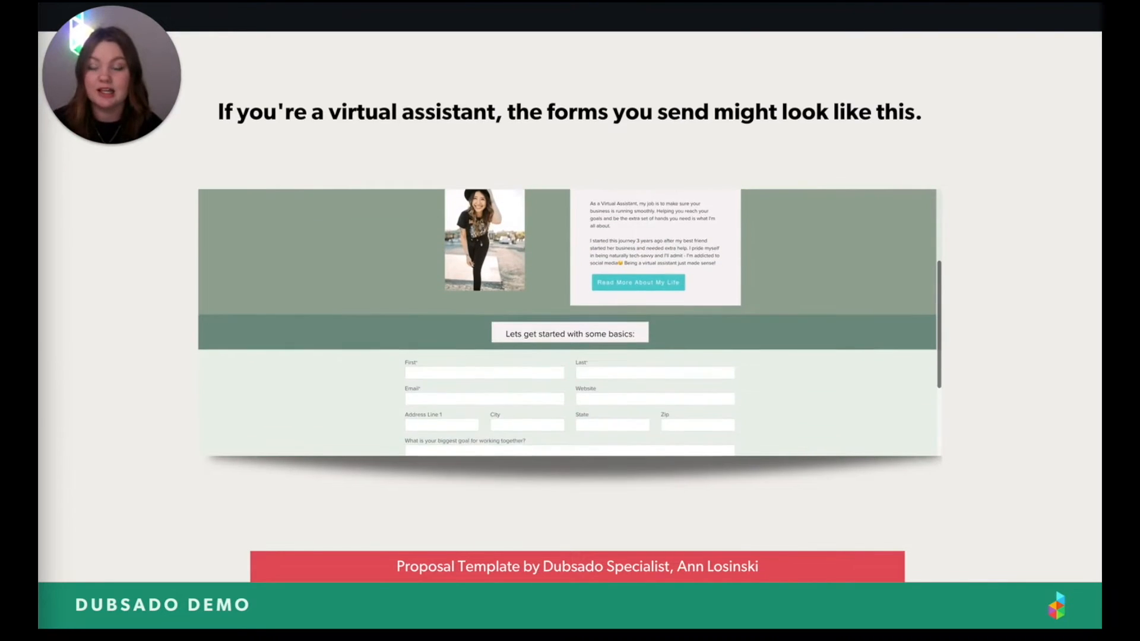
scroll("down", 3)
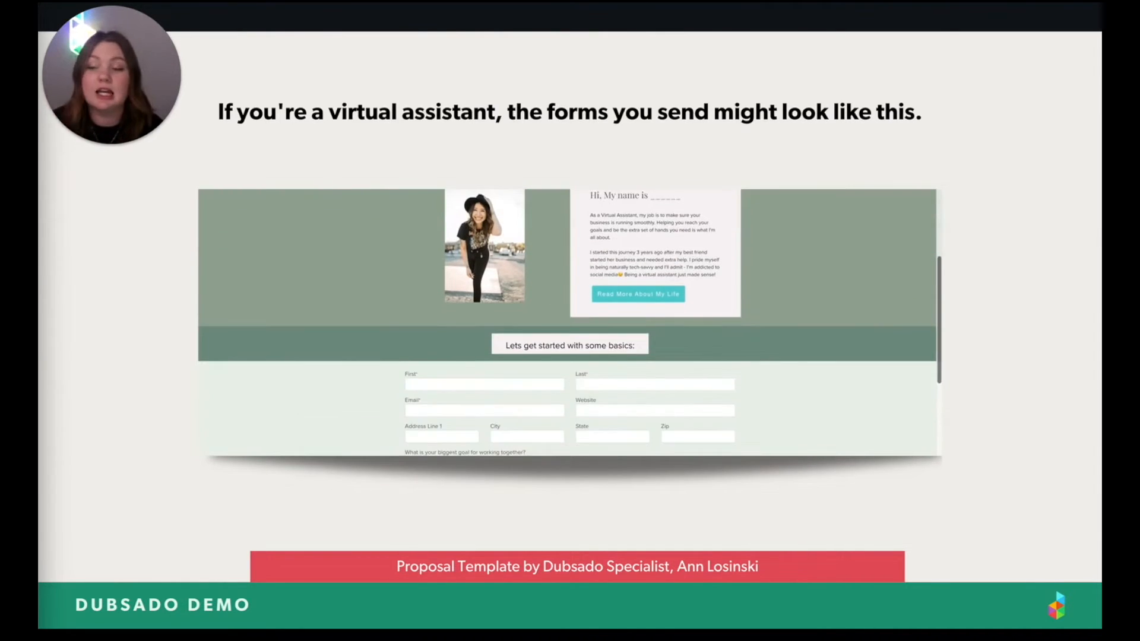
scroll("down", 3)
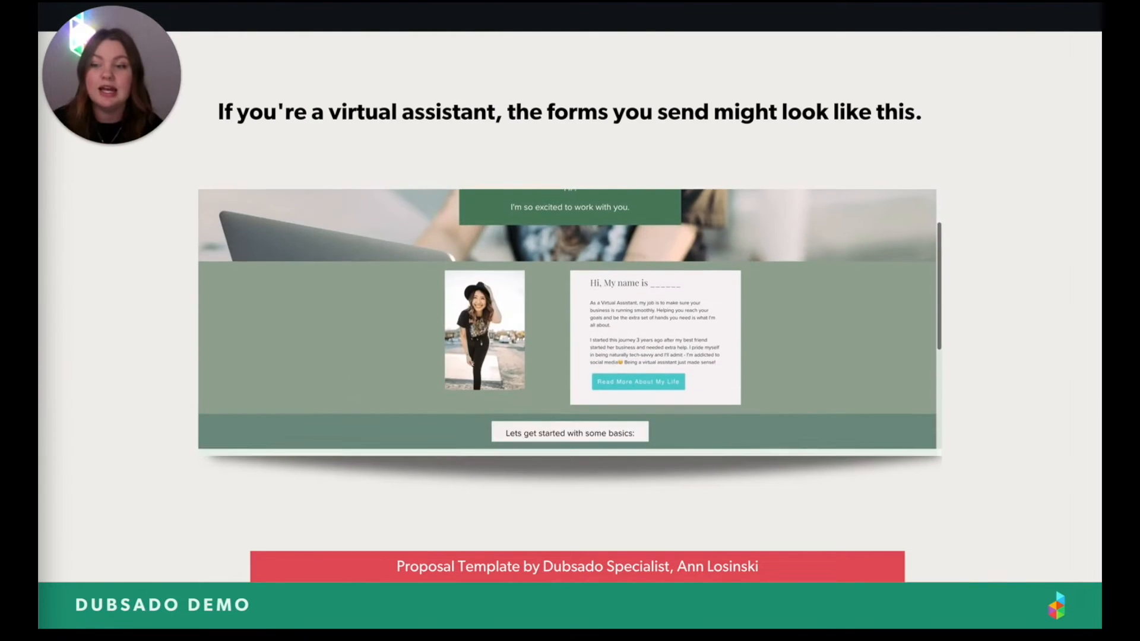
scroll("down", 3)
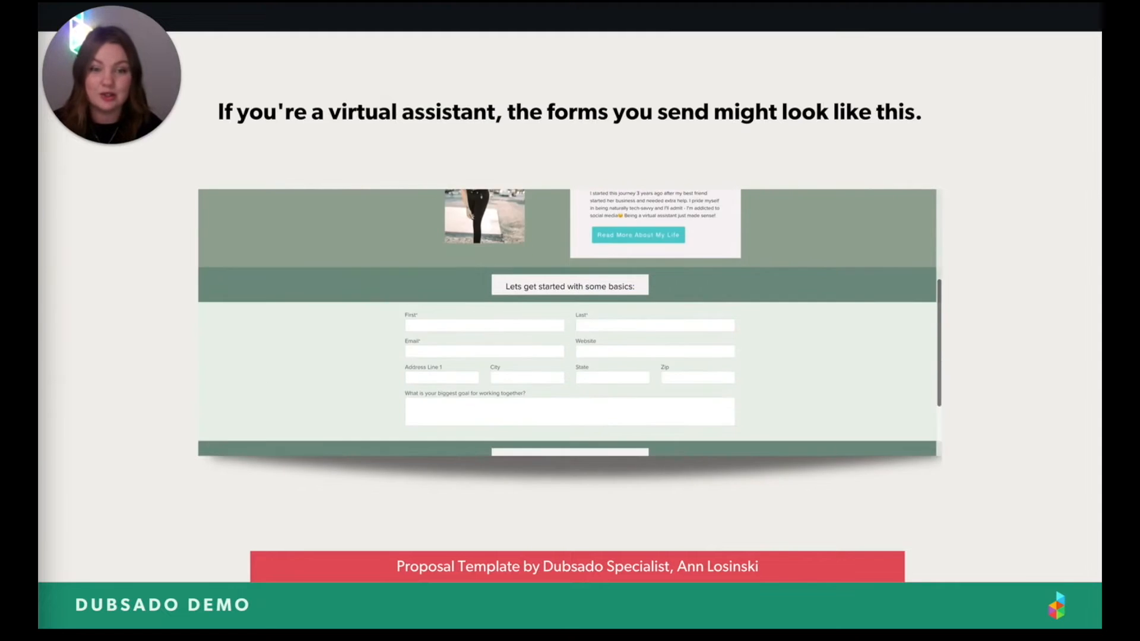
scroll("down", 3)
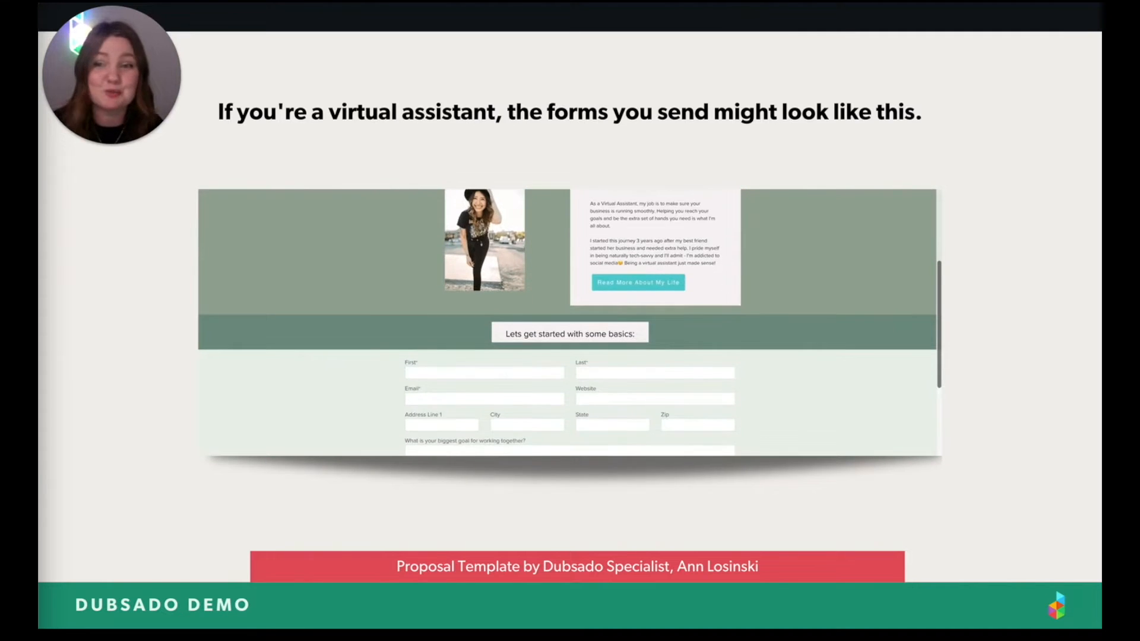
scroll("down", 3)
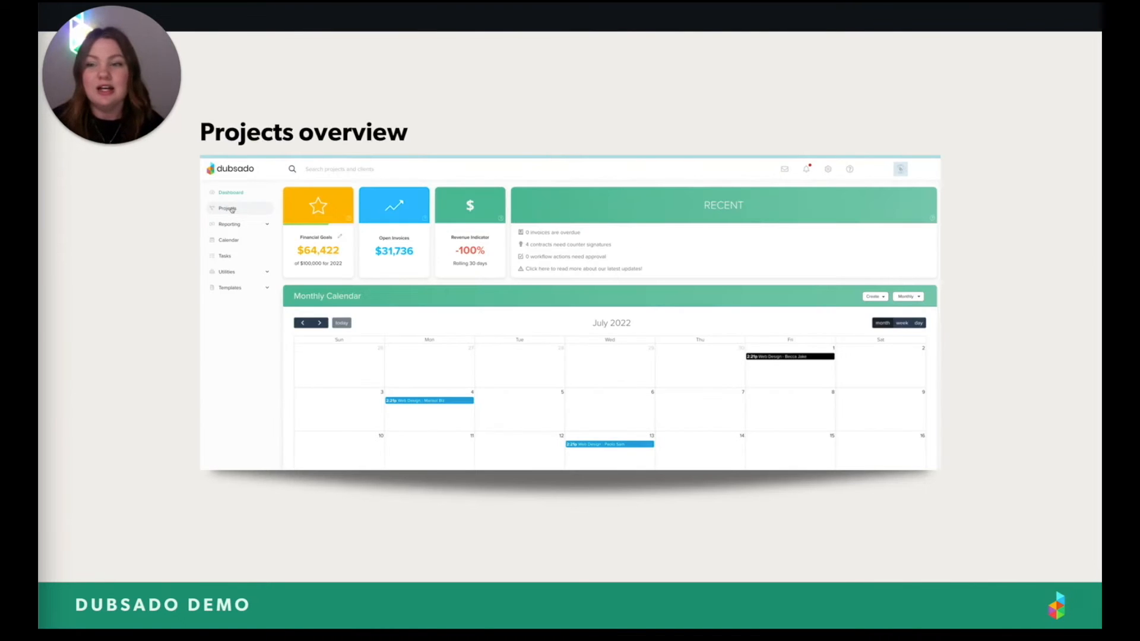
left_click(227, 208)
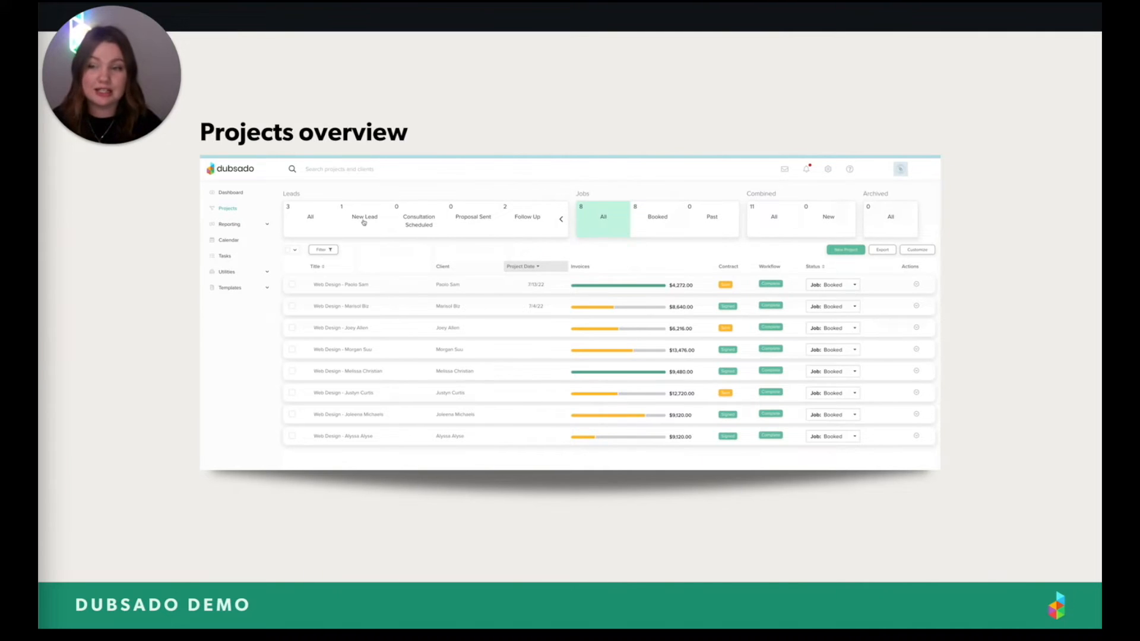
left_click(365, 218)
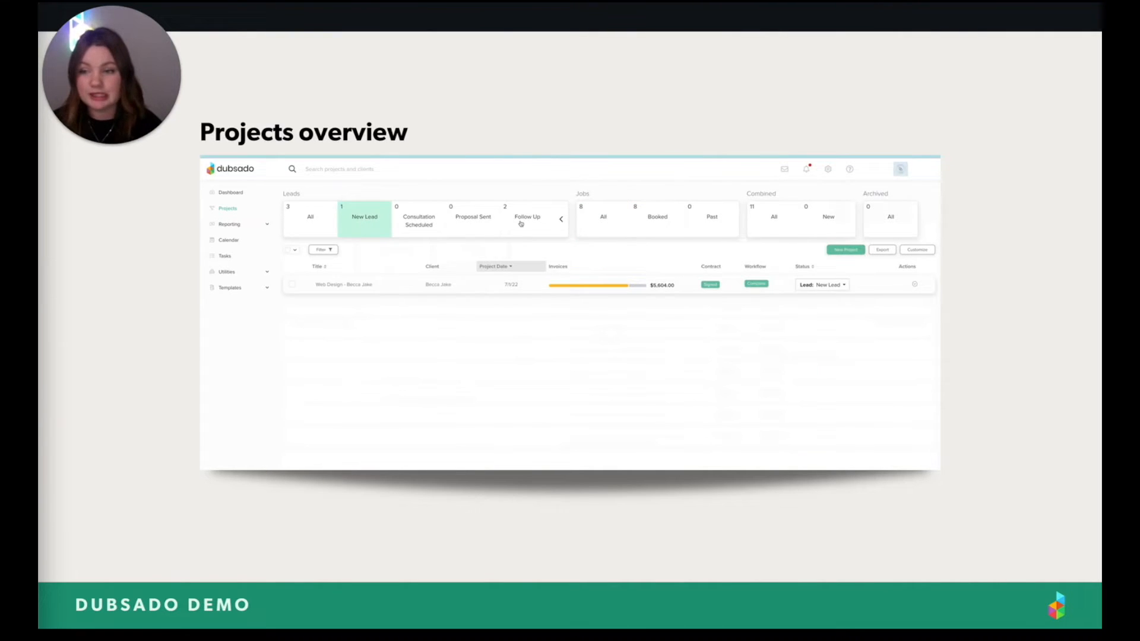
left_click(527, 217)
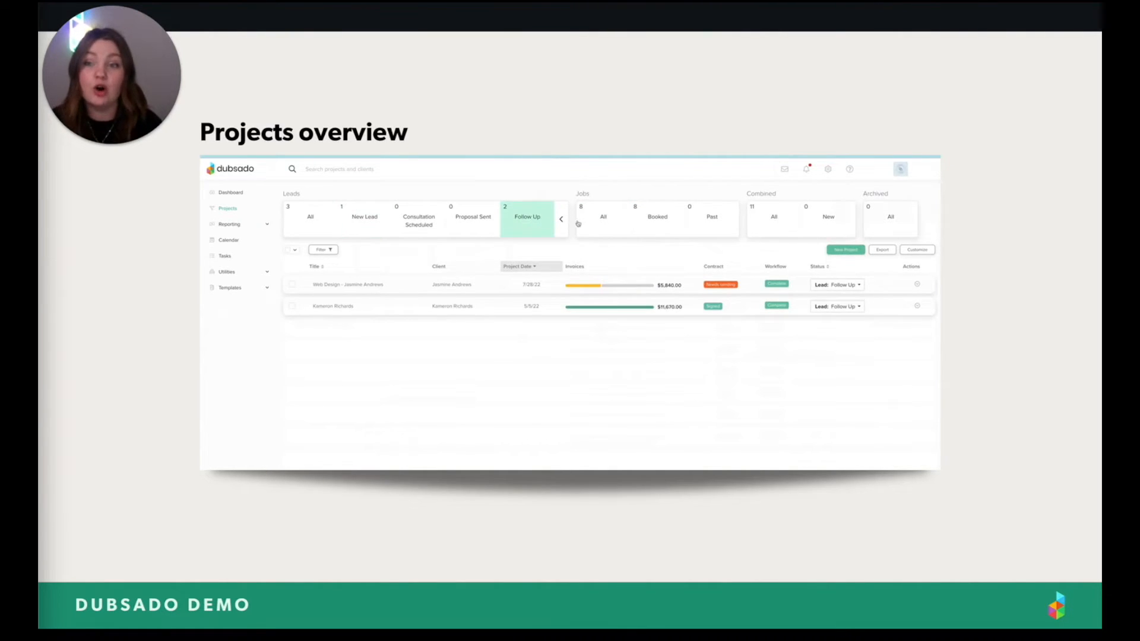
left_click(657, 217)
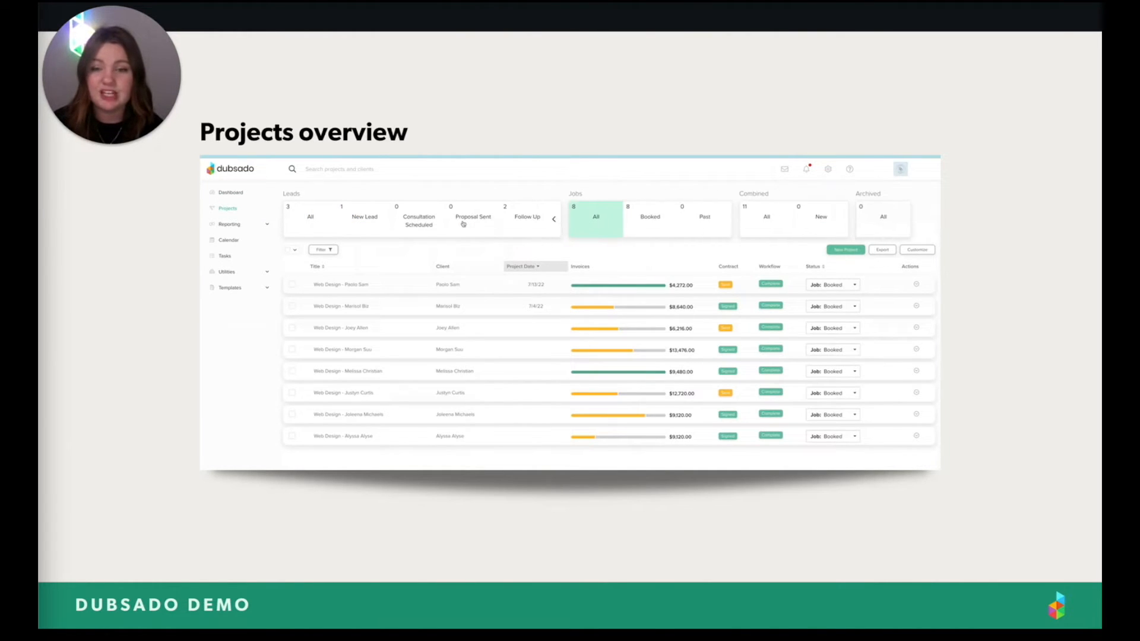
left_click(364, 218)
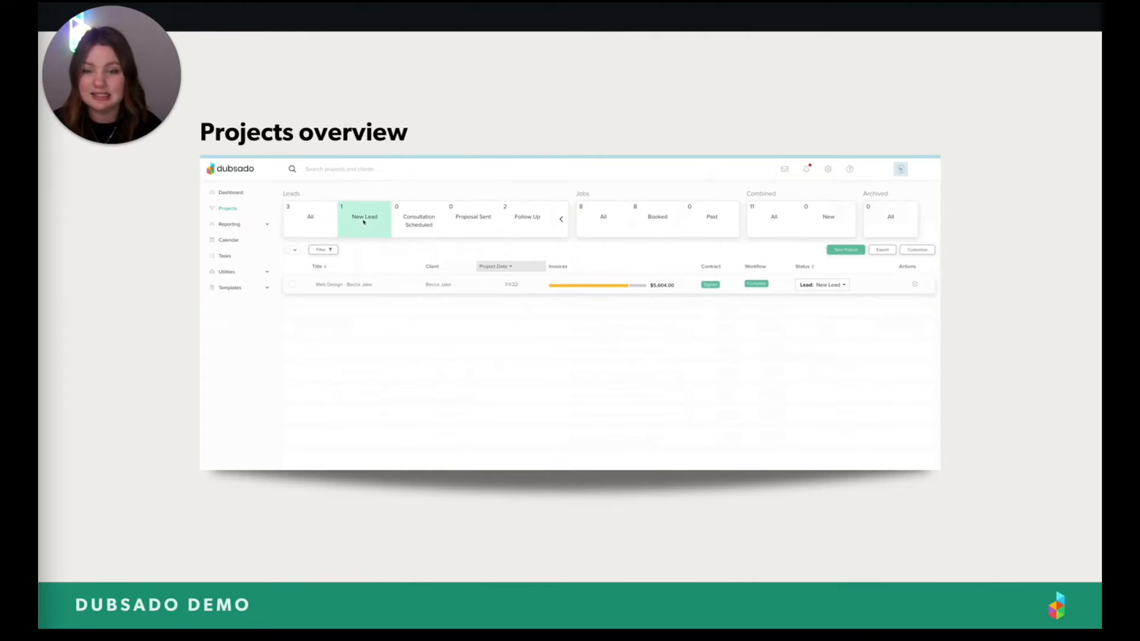
left_click(528, 218)
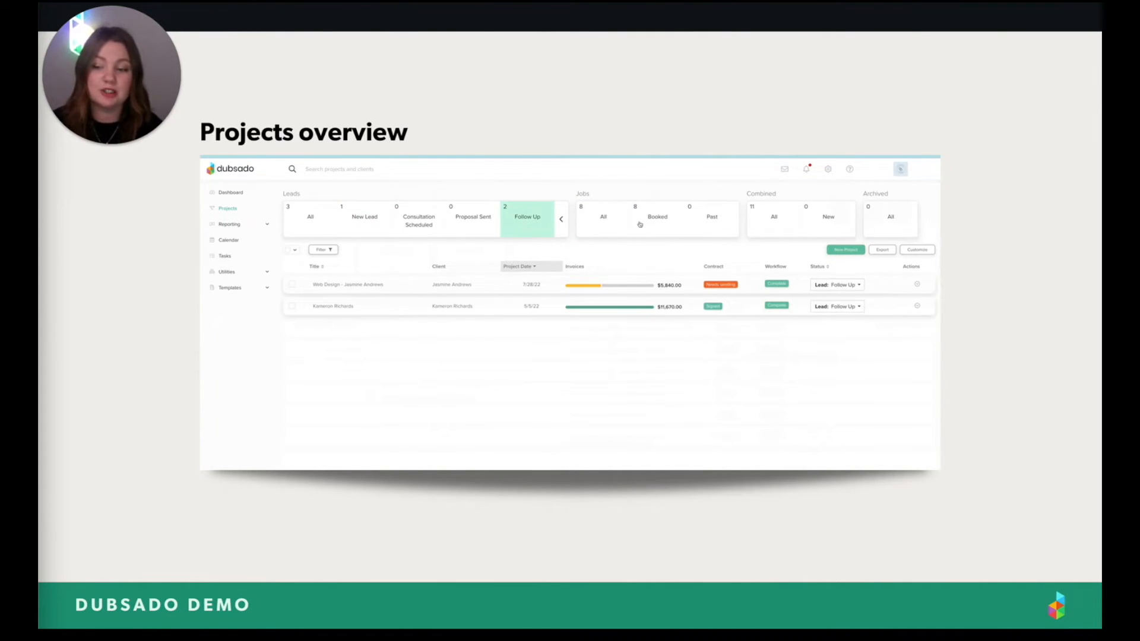
left_click(657, 216)
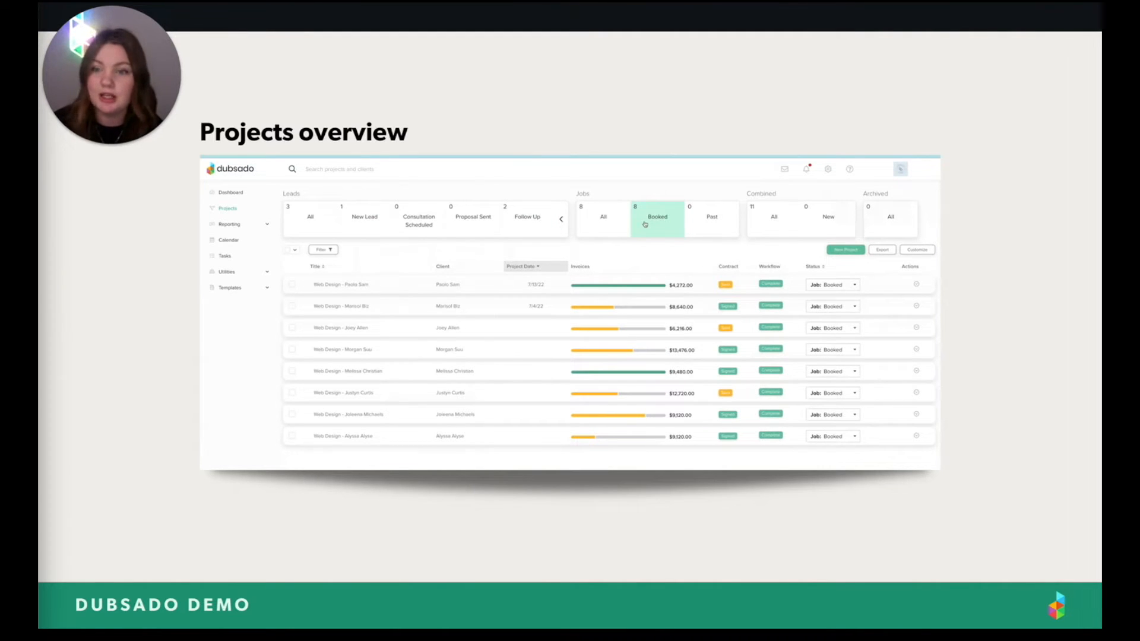
left_click(230, 192)
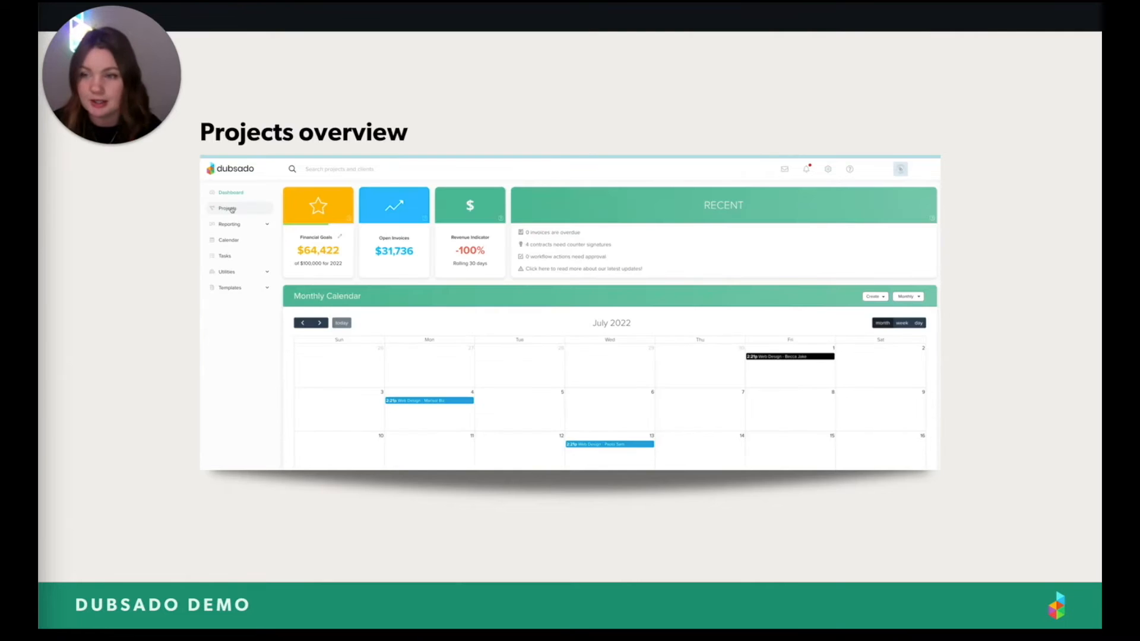